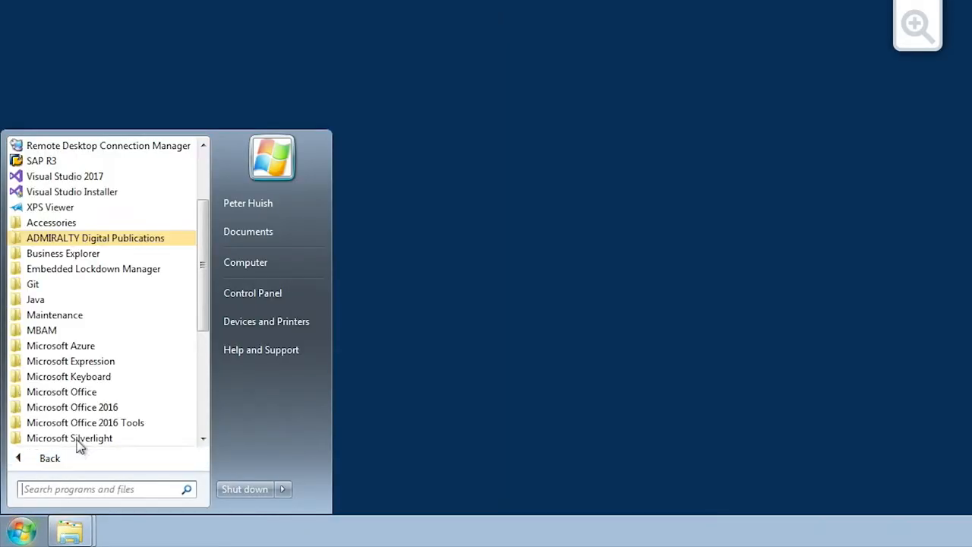
- Launch the ADP Licence Key Wizard from the ADMIRALTY Digital Publications Start-menu folder
left_click(94, 237)
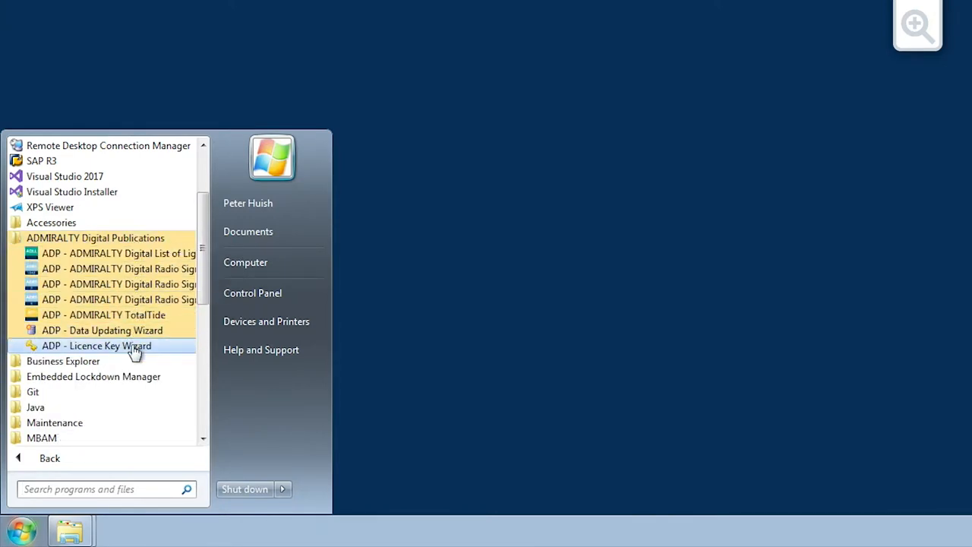
left_click(97, 346)
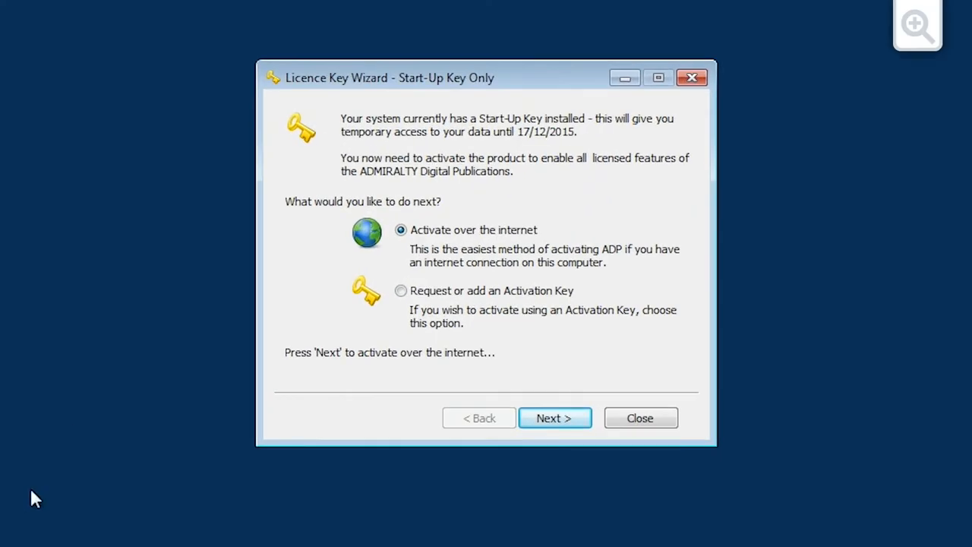
mouse_move(401, 231)
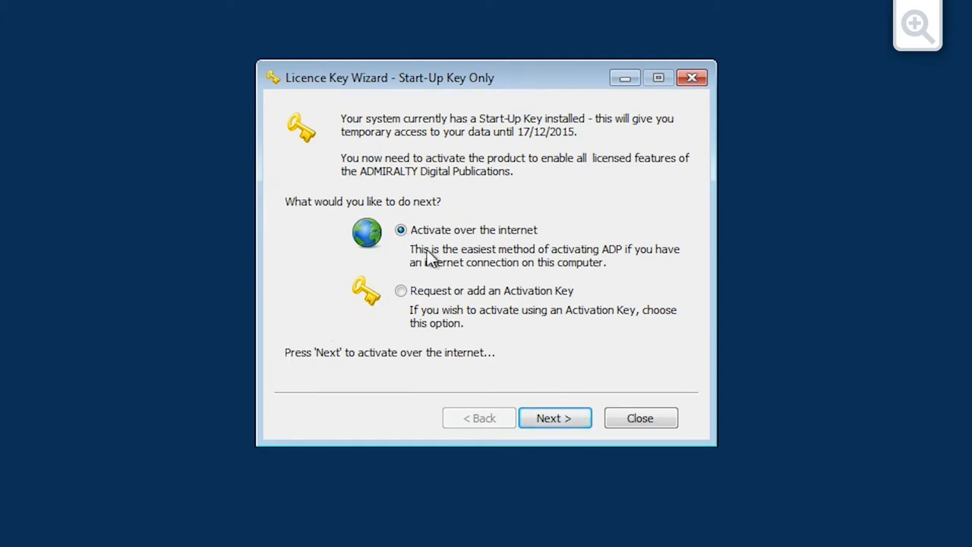
- Choose internet activation and designate this PC as the MAIN computer
left_click(555, 418)
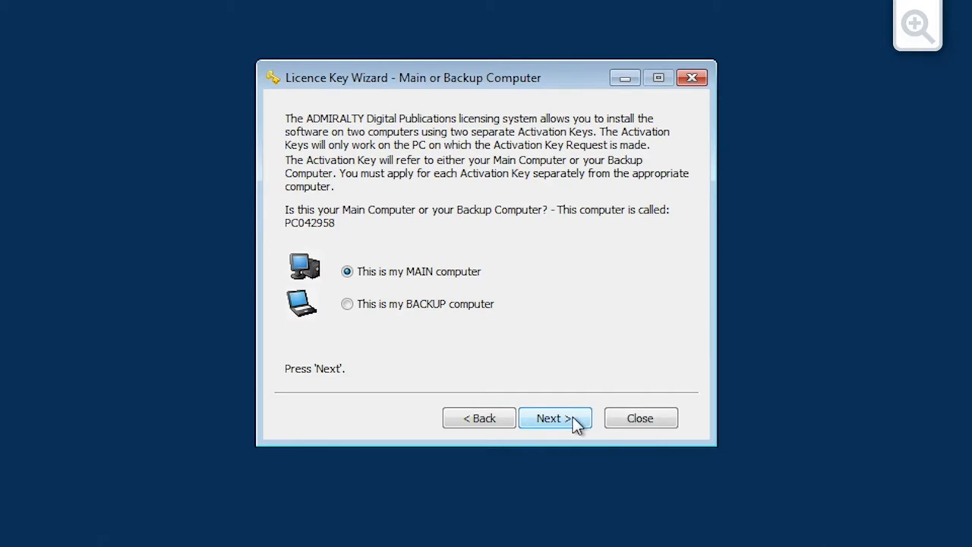
mouse_move(576, 422)
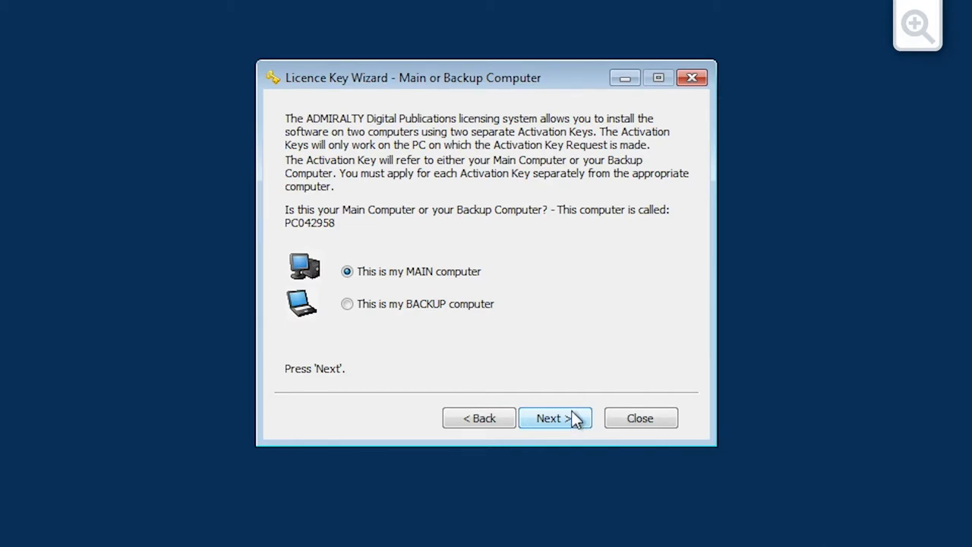
mouse_move(568, 402)
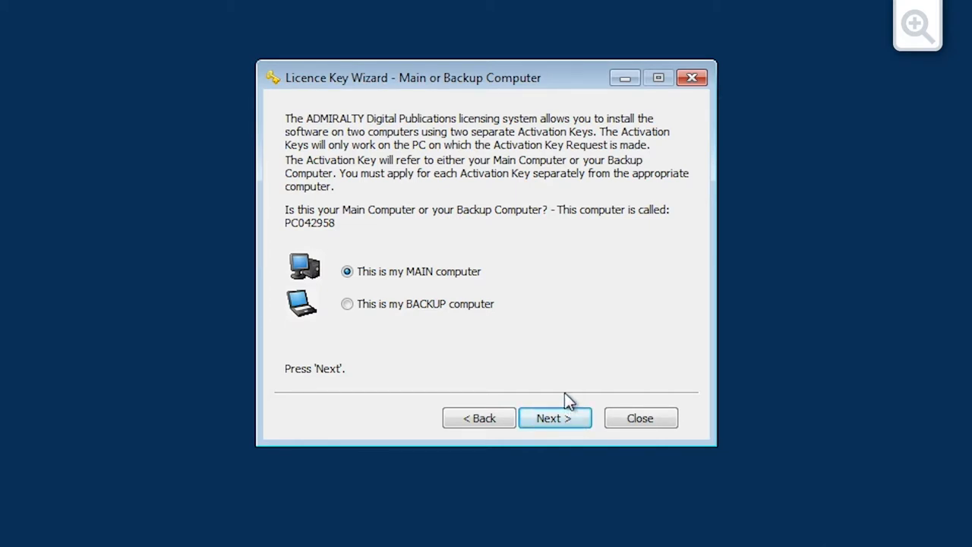
mouse_move(523, 340)
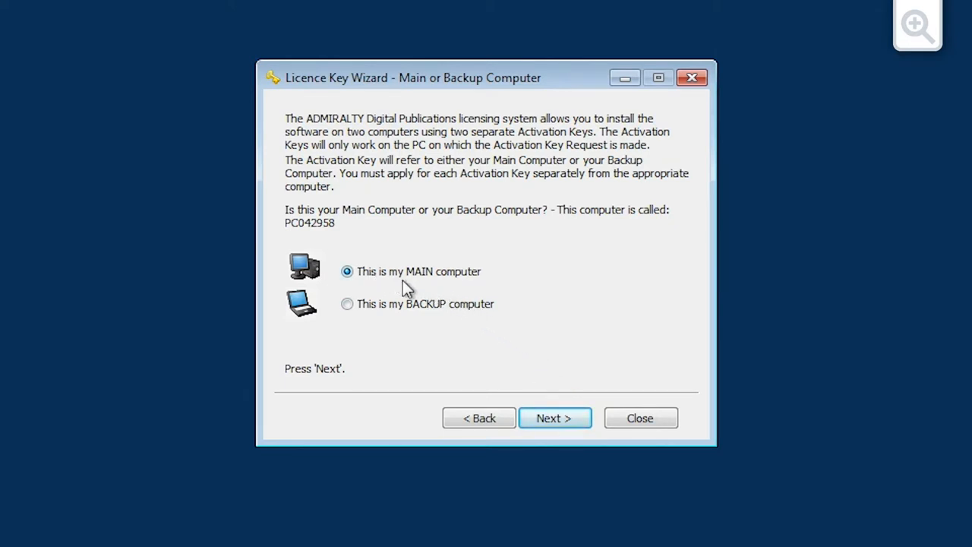
left_click(554, 418)
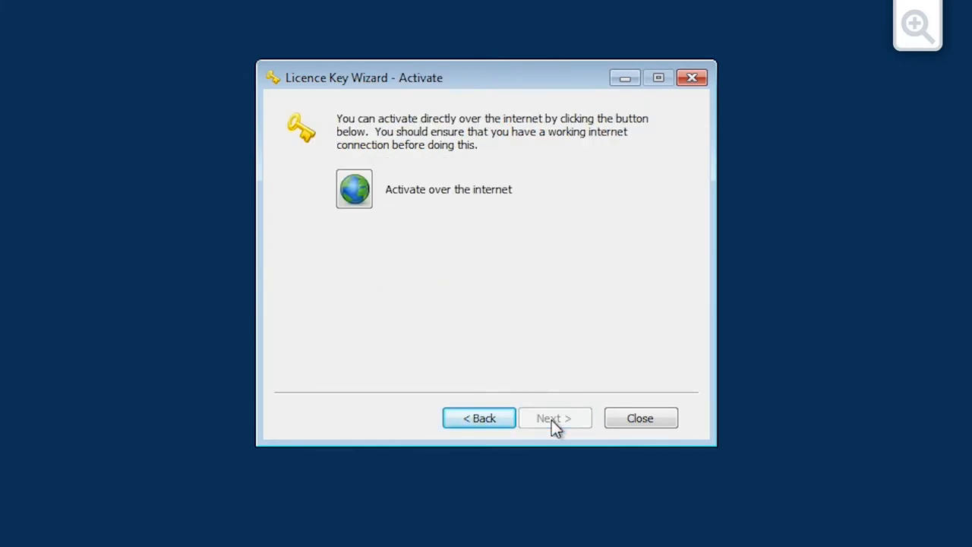
mouse_move(517, 389)
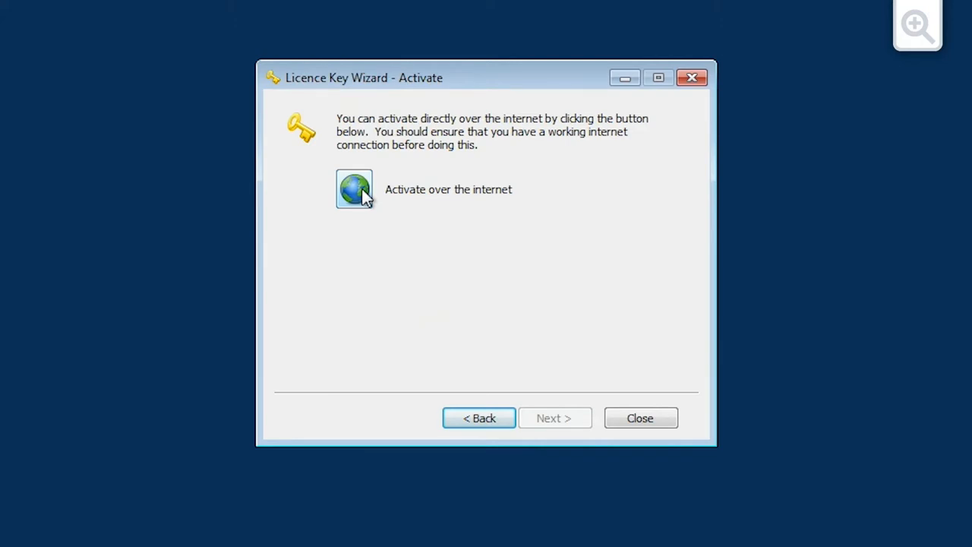
- Send the activation request over the internet, confirming expiry 30/11/2017 and licensed areas
left_click(354, 188)
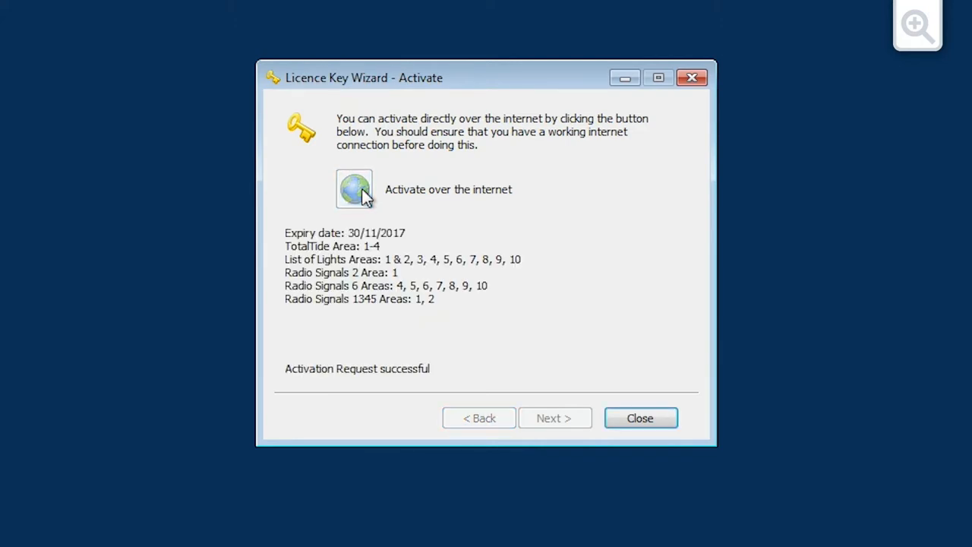